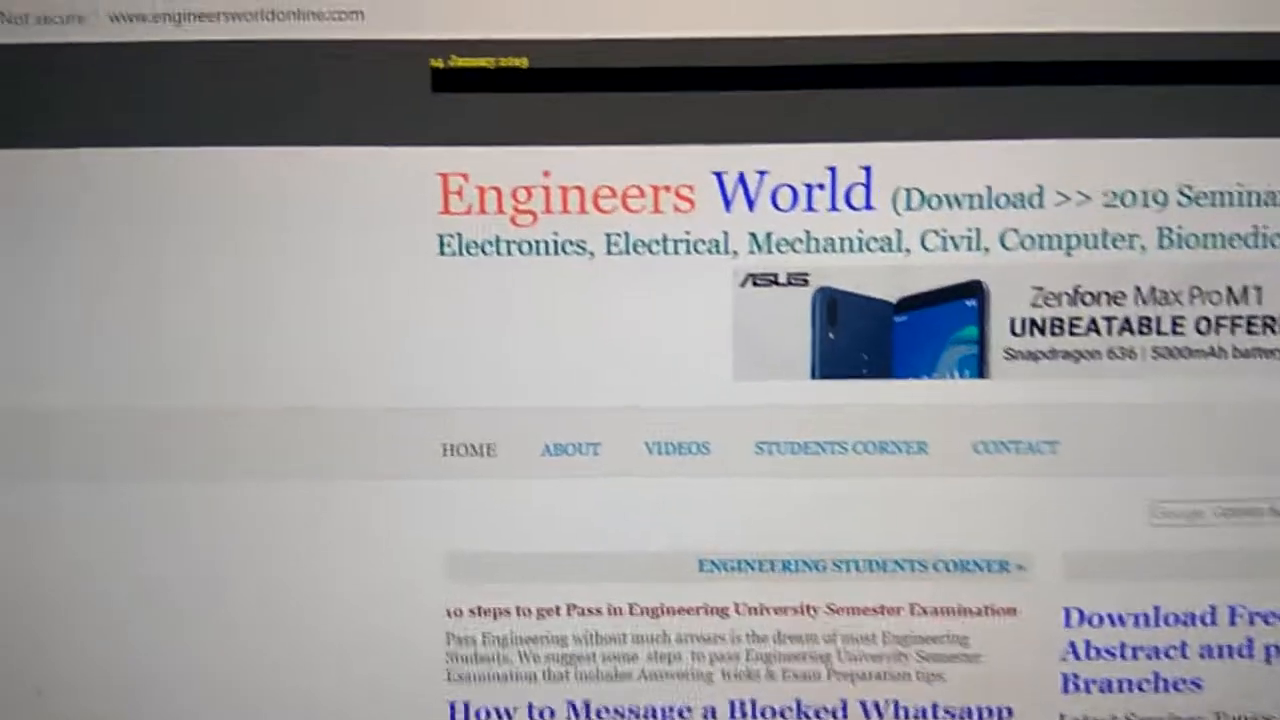
Step: Scroll down the Engineers World homepage, then focus the address bar with Ctrl+L
scroll(down, 3)
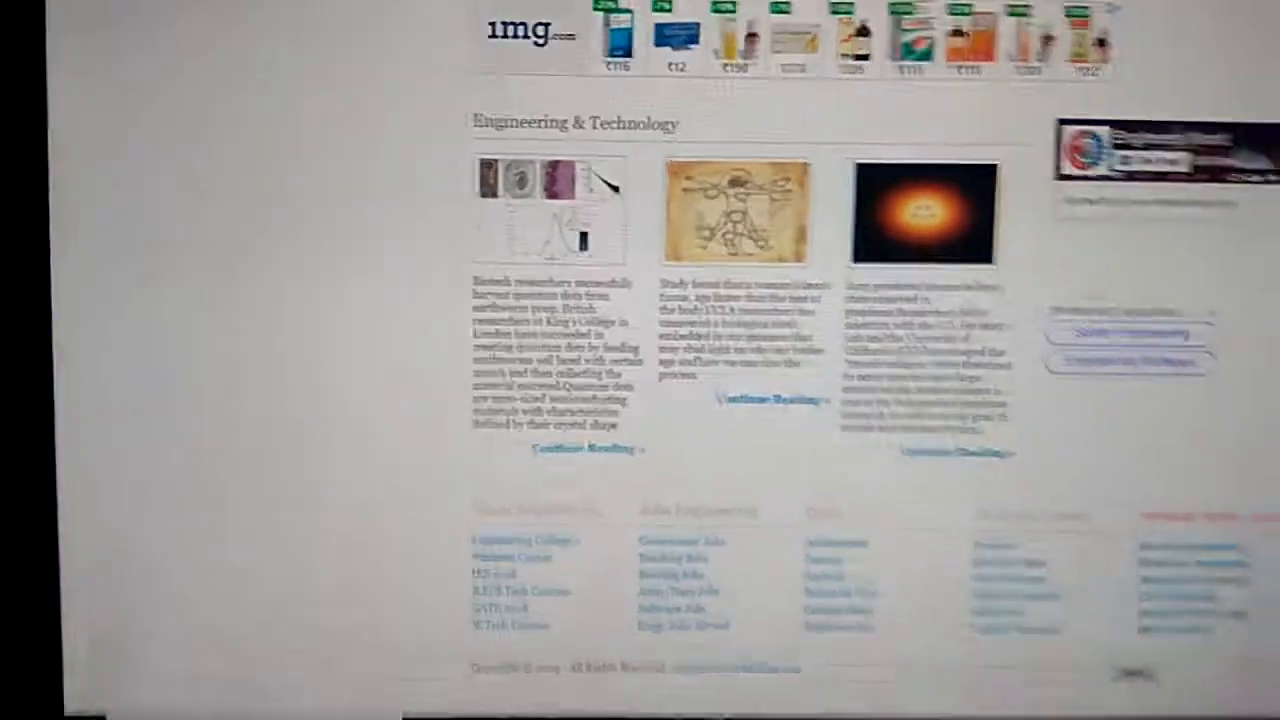
key(ctrl+l)
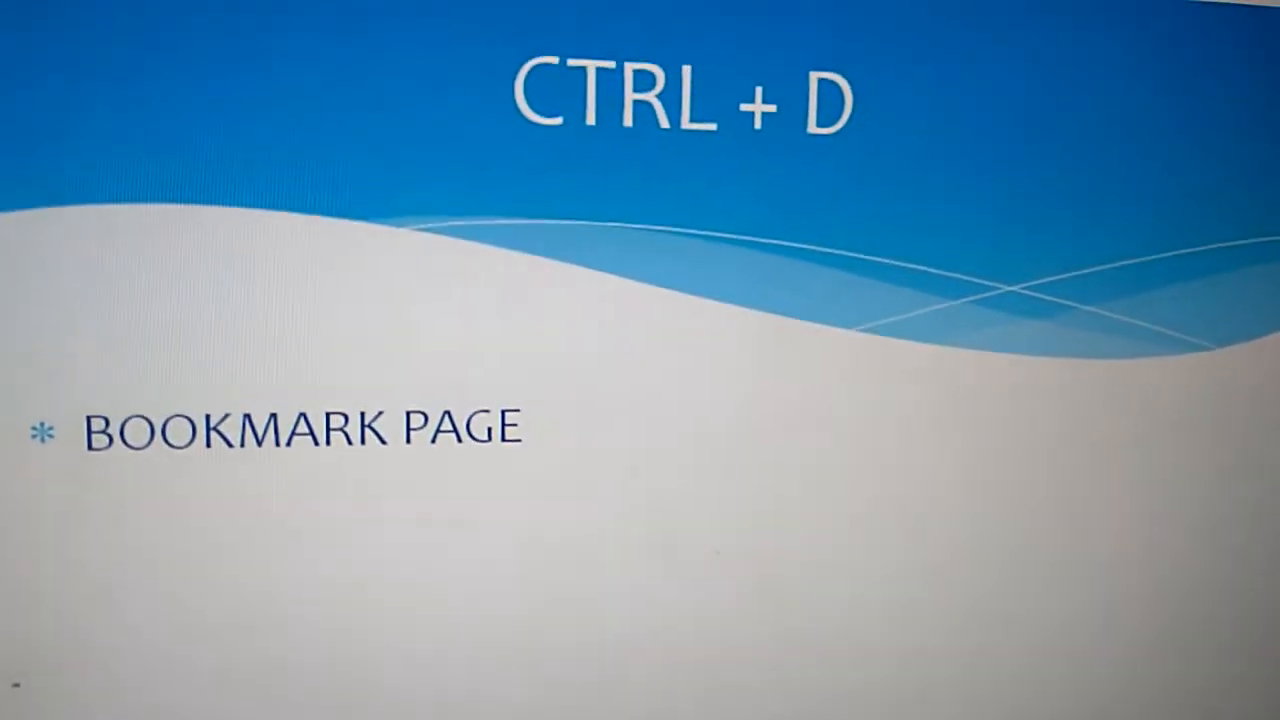
Step: Bookmark the page as Engineers World via Ctrl+D, then close the tab with Ctrl+W
key(ctrl+d)
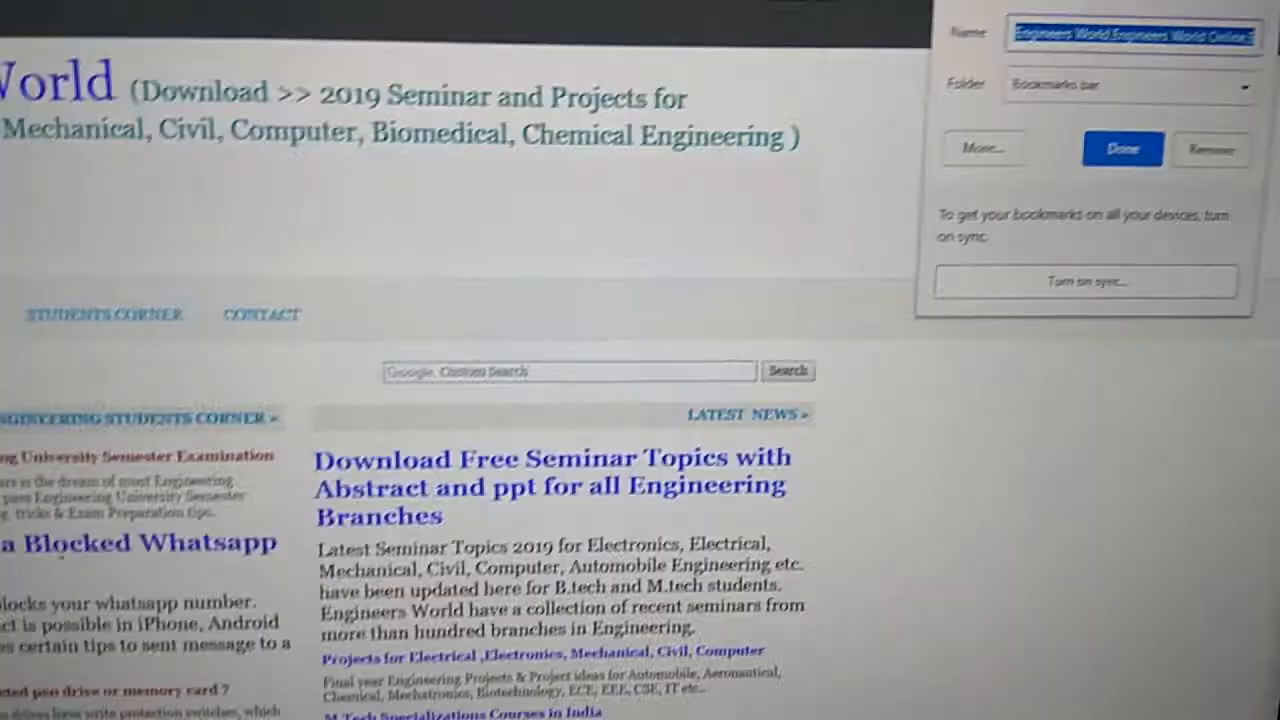
key(ctrl+w)
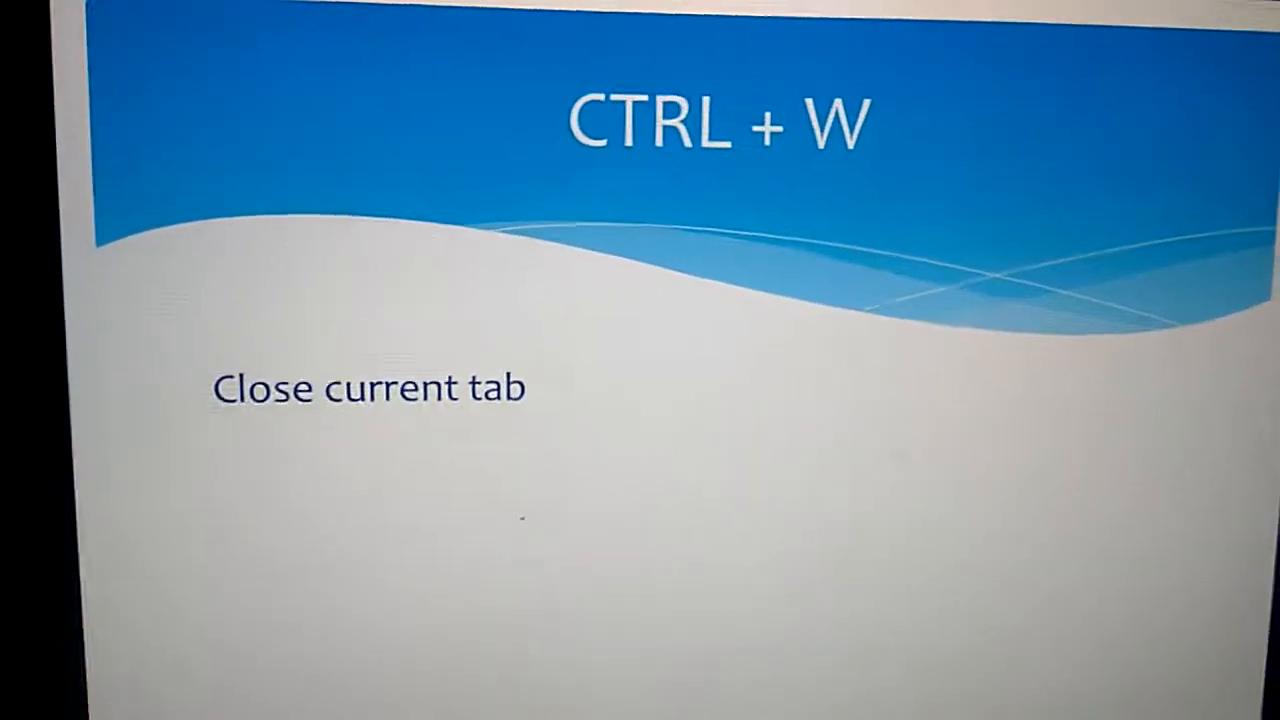
Step: Close the current tab with Ctrl+W, returning to the Engineers World homepage
key(ctrl+w)
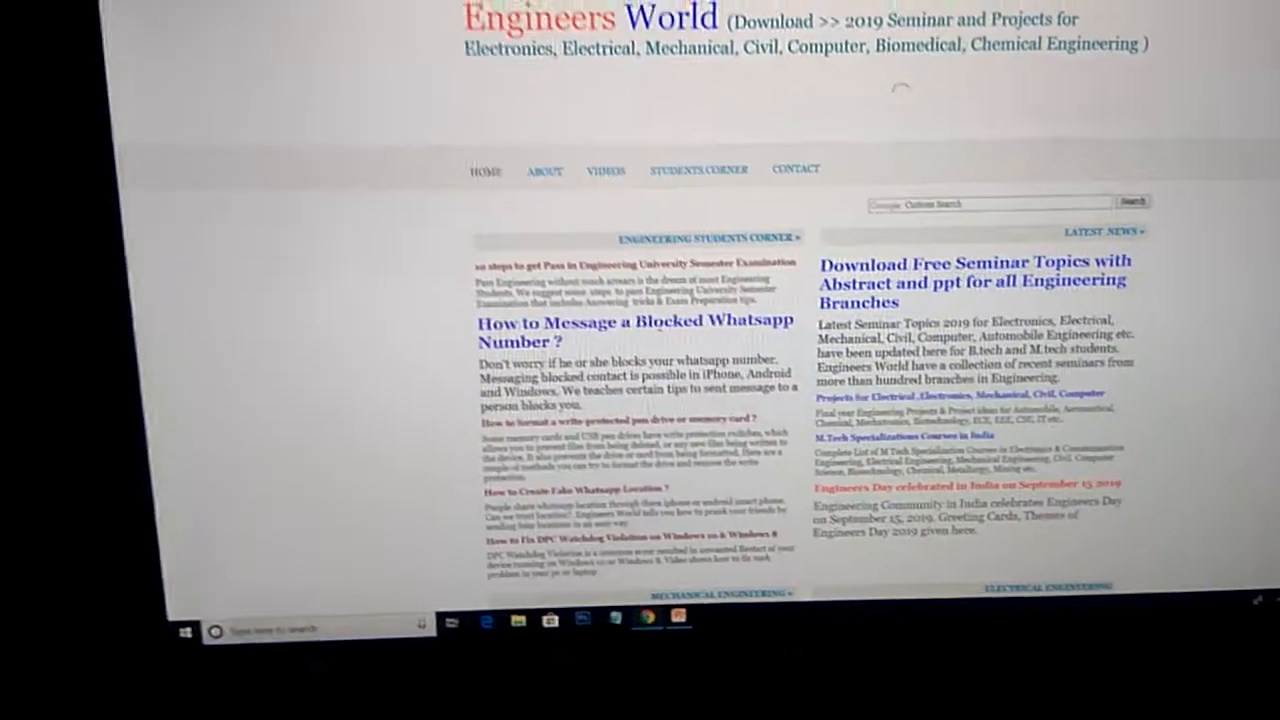